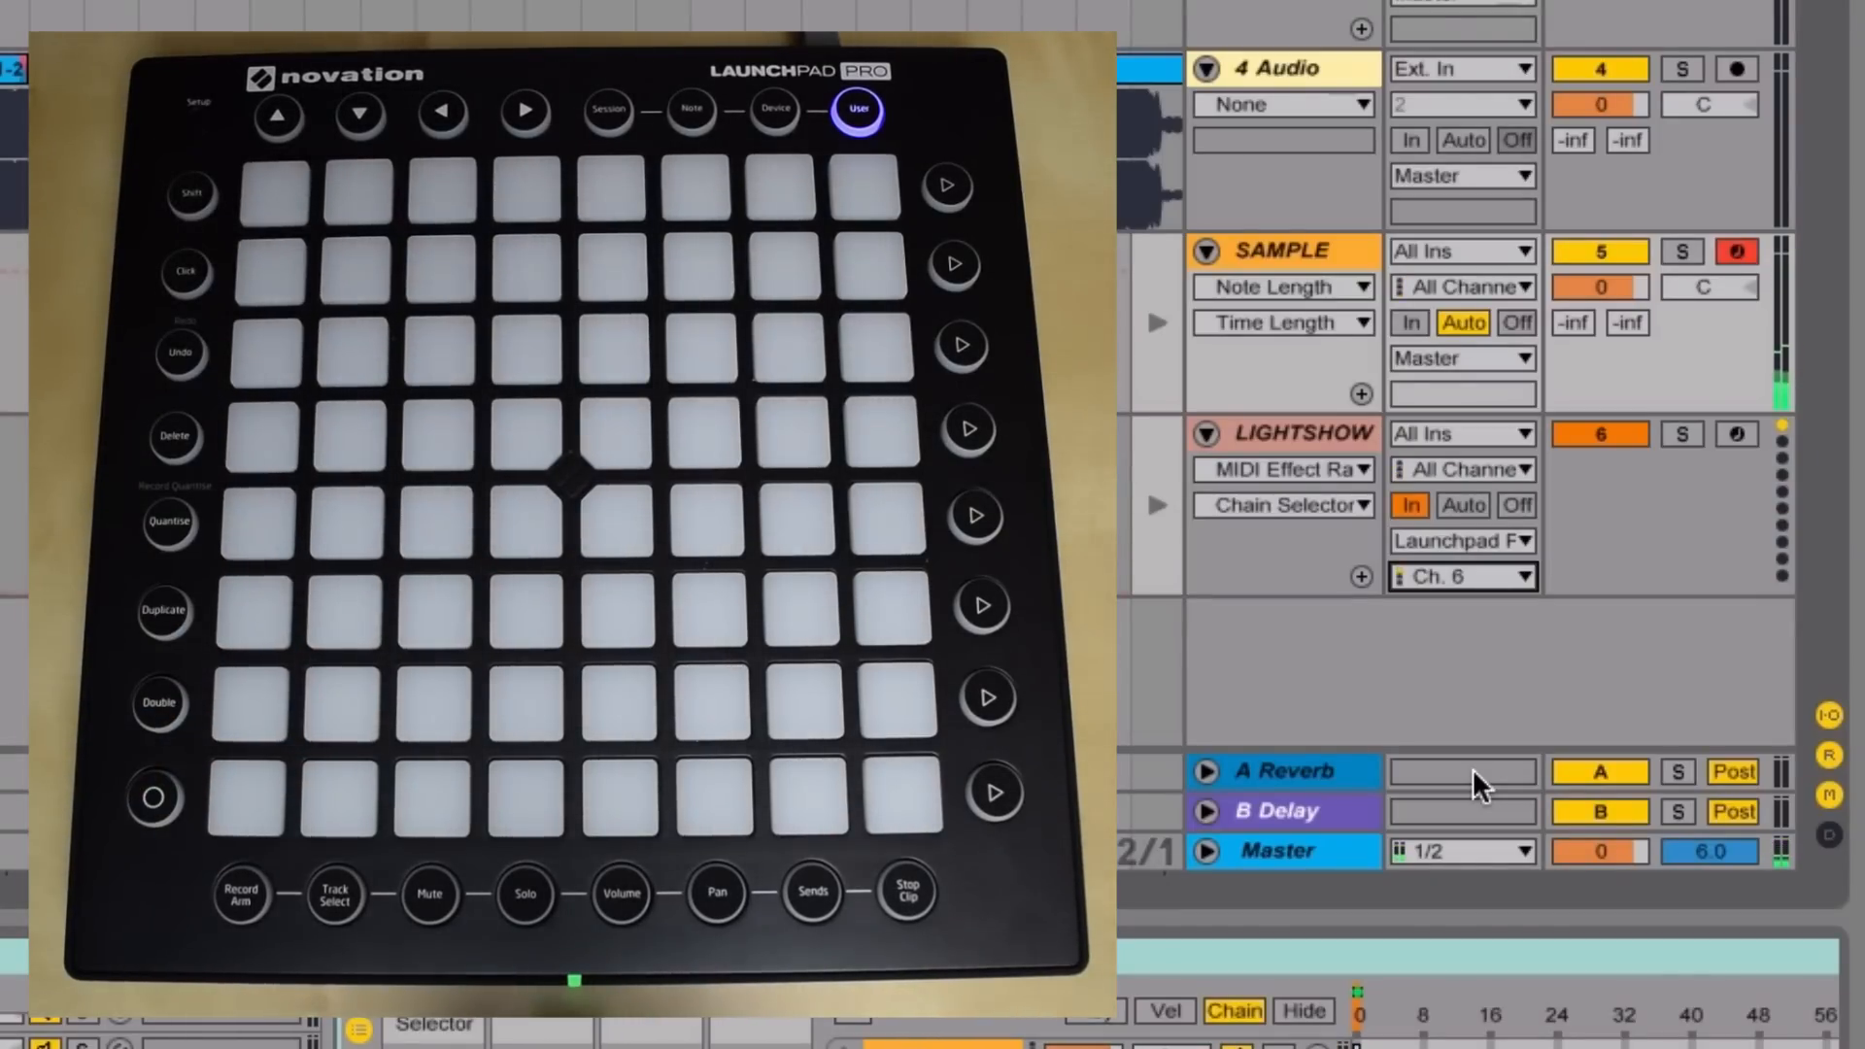
pyautogui.moveTo(1443, 320)
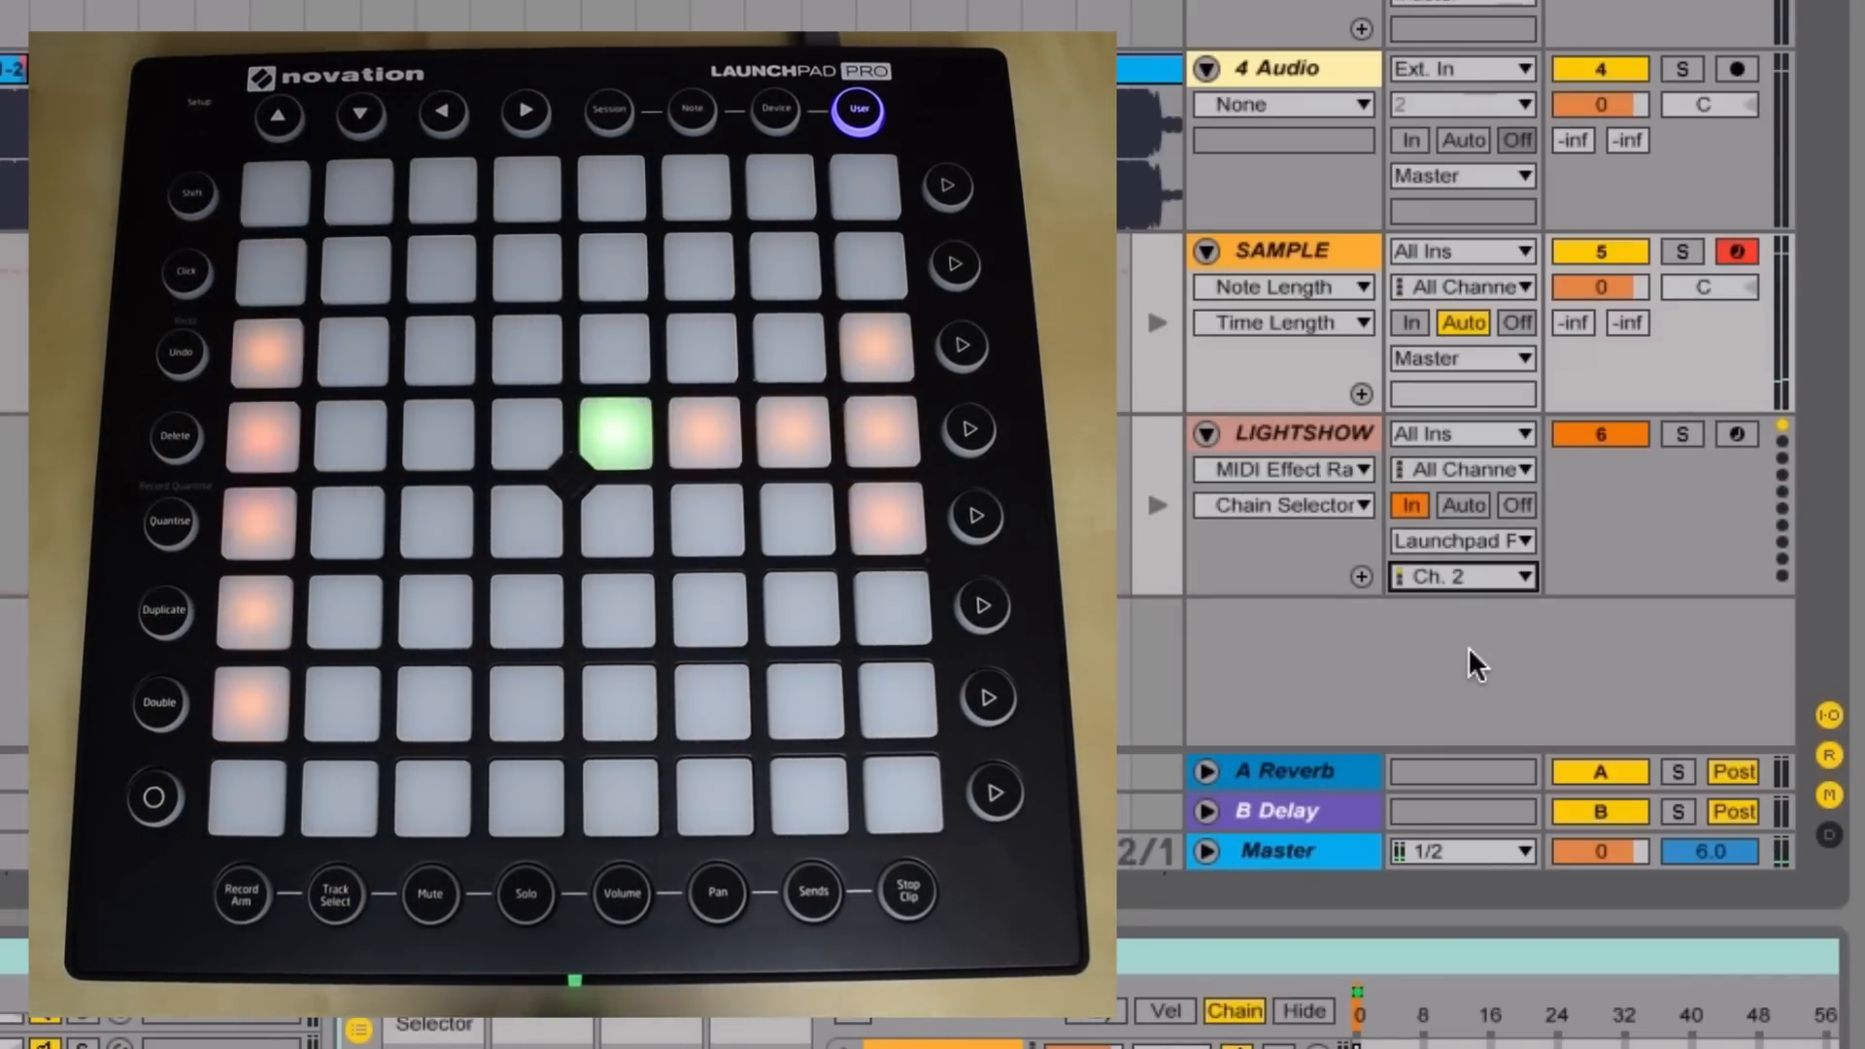
# Route the LIGHTSHOW track's MIDI To output to the Launchpad on Ch. 2
pyautogui.click(1461, 576)
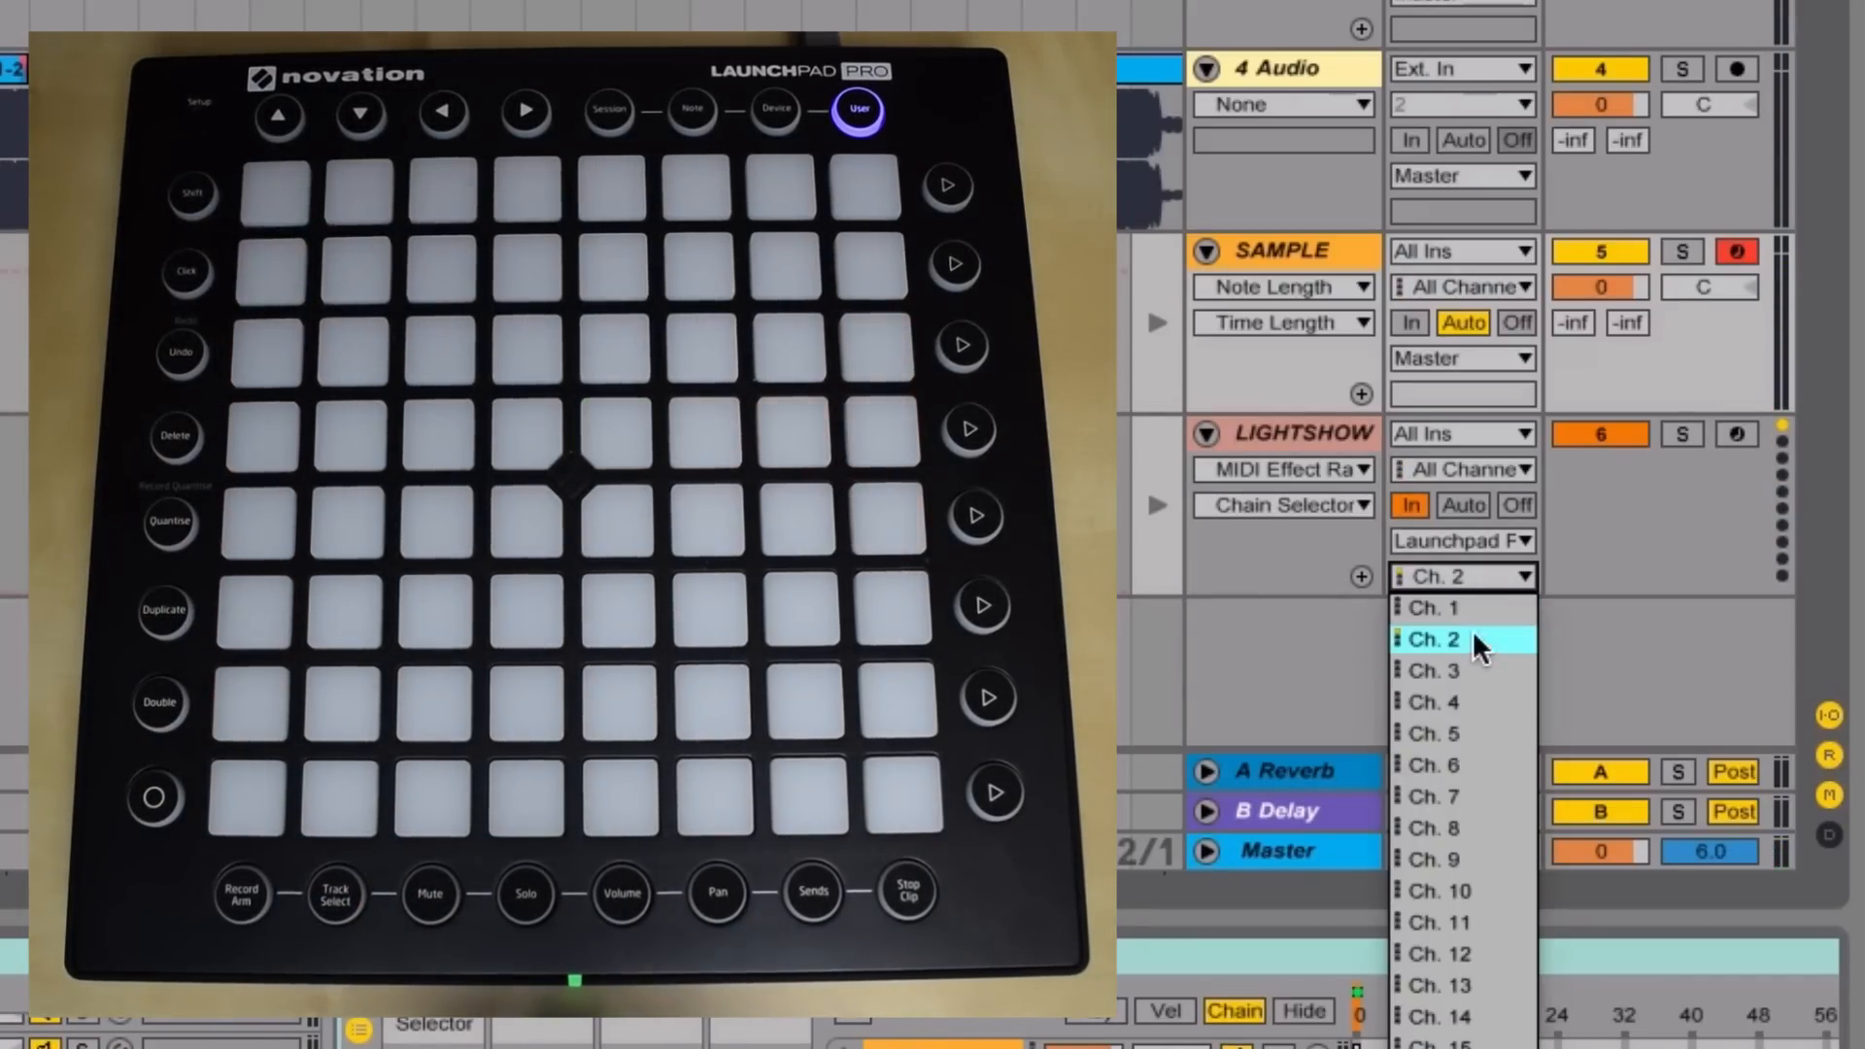
pyautogui.click(1432, 639)
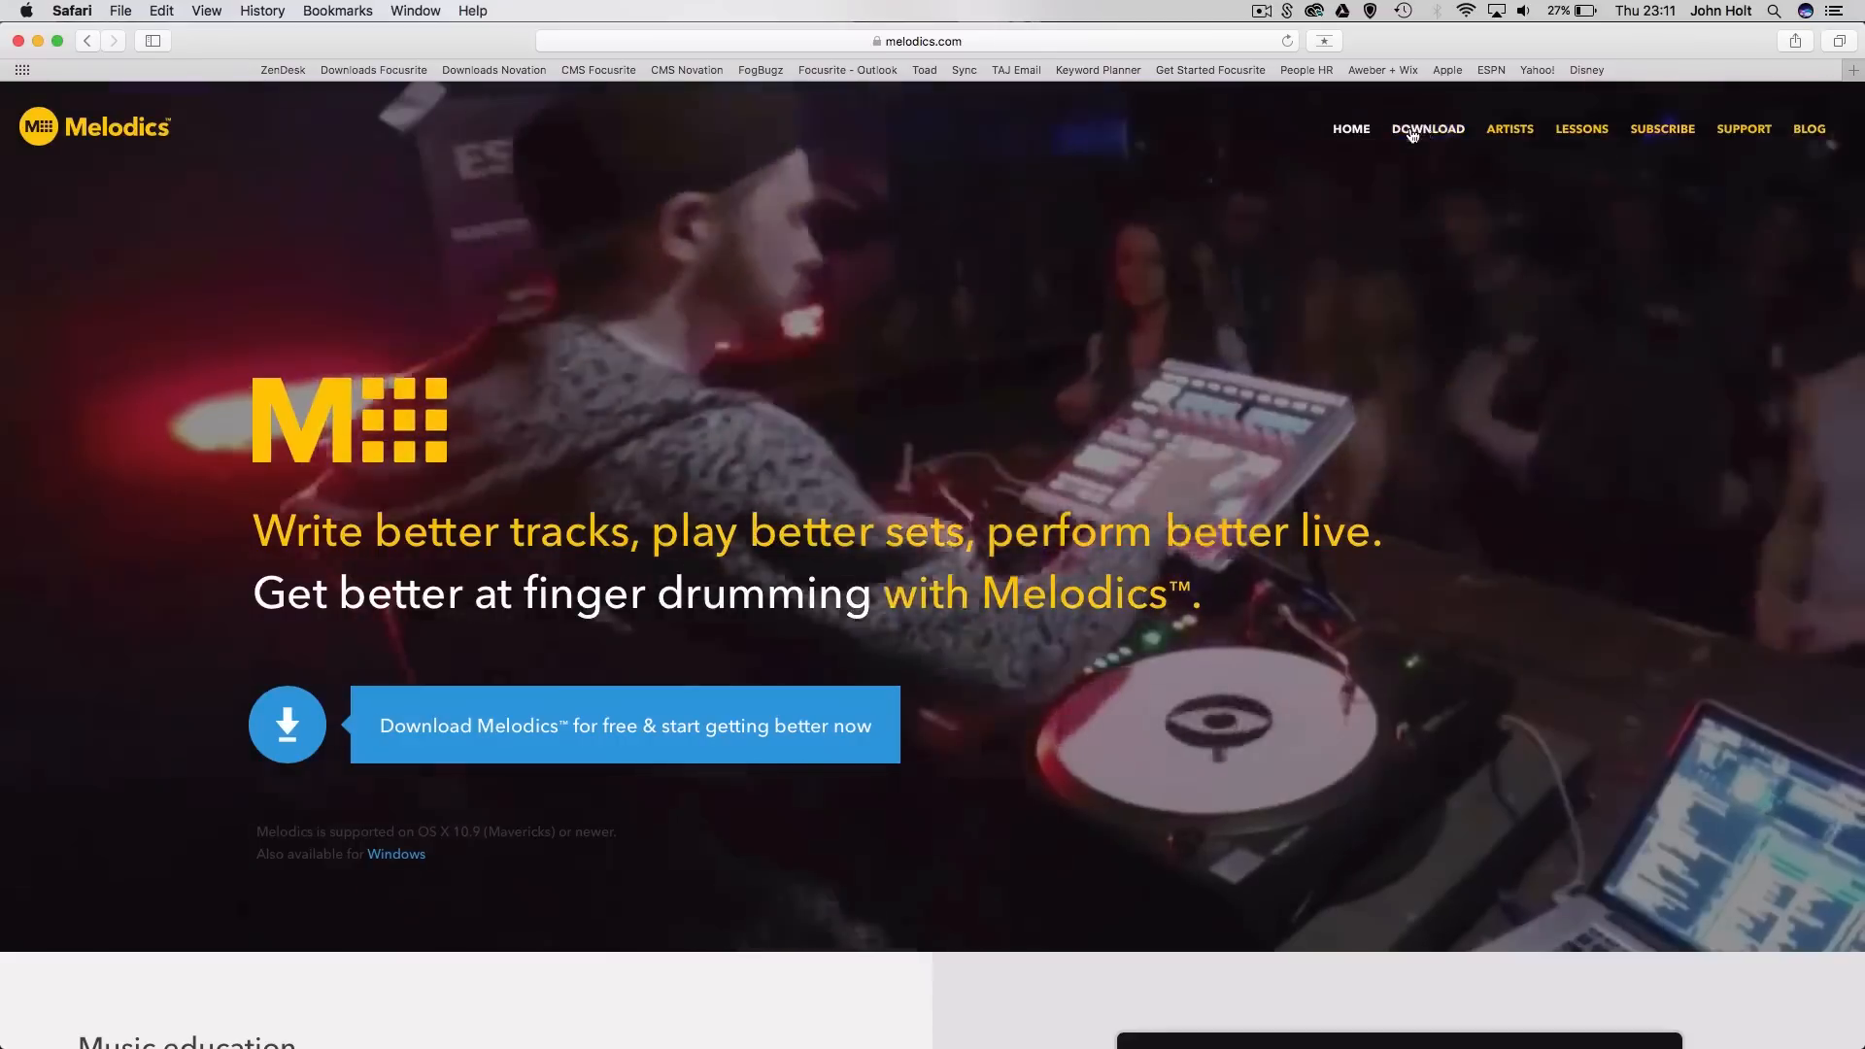
# Go to the Melodics DOWNLOAD page for OS X and read it through to the footer links
pyautogui.click(1428, 129)
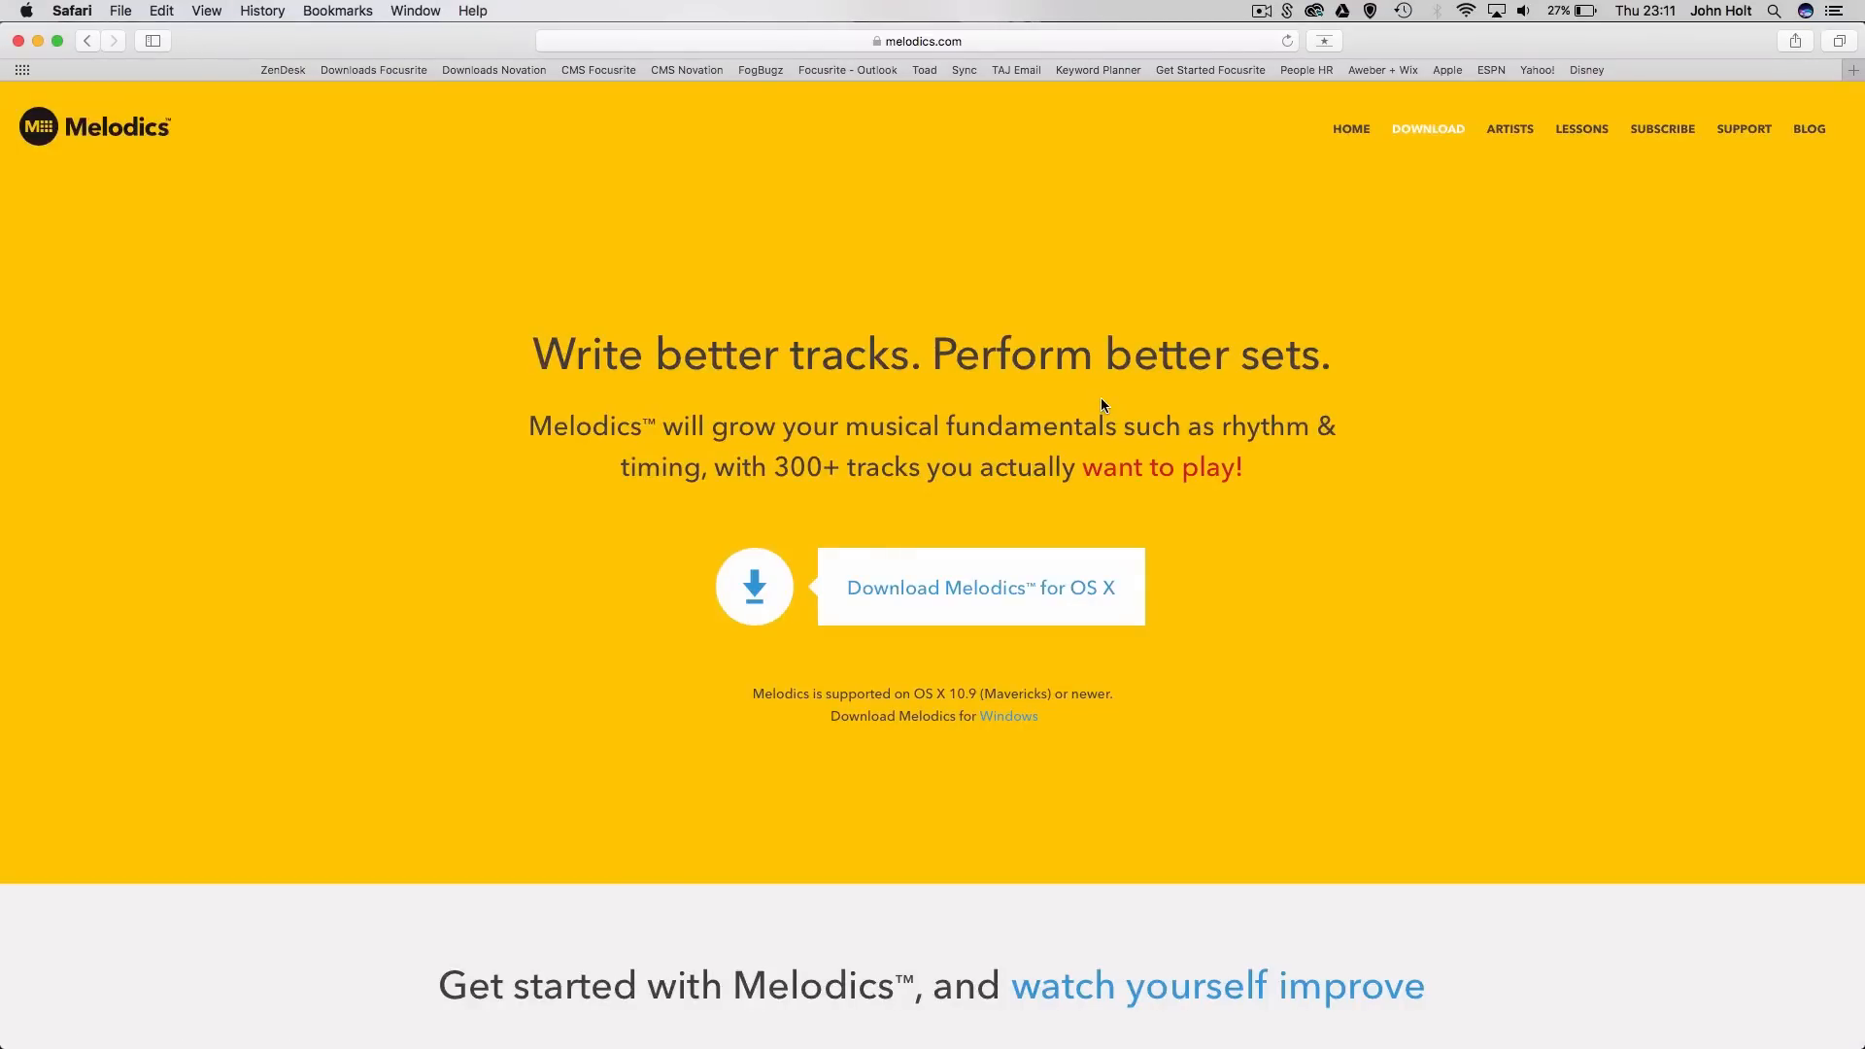
pyautogui.scroll(-3)
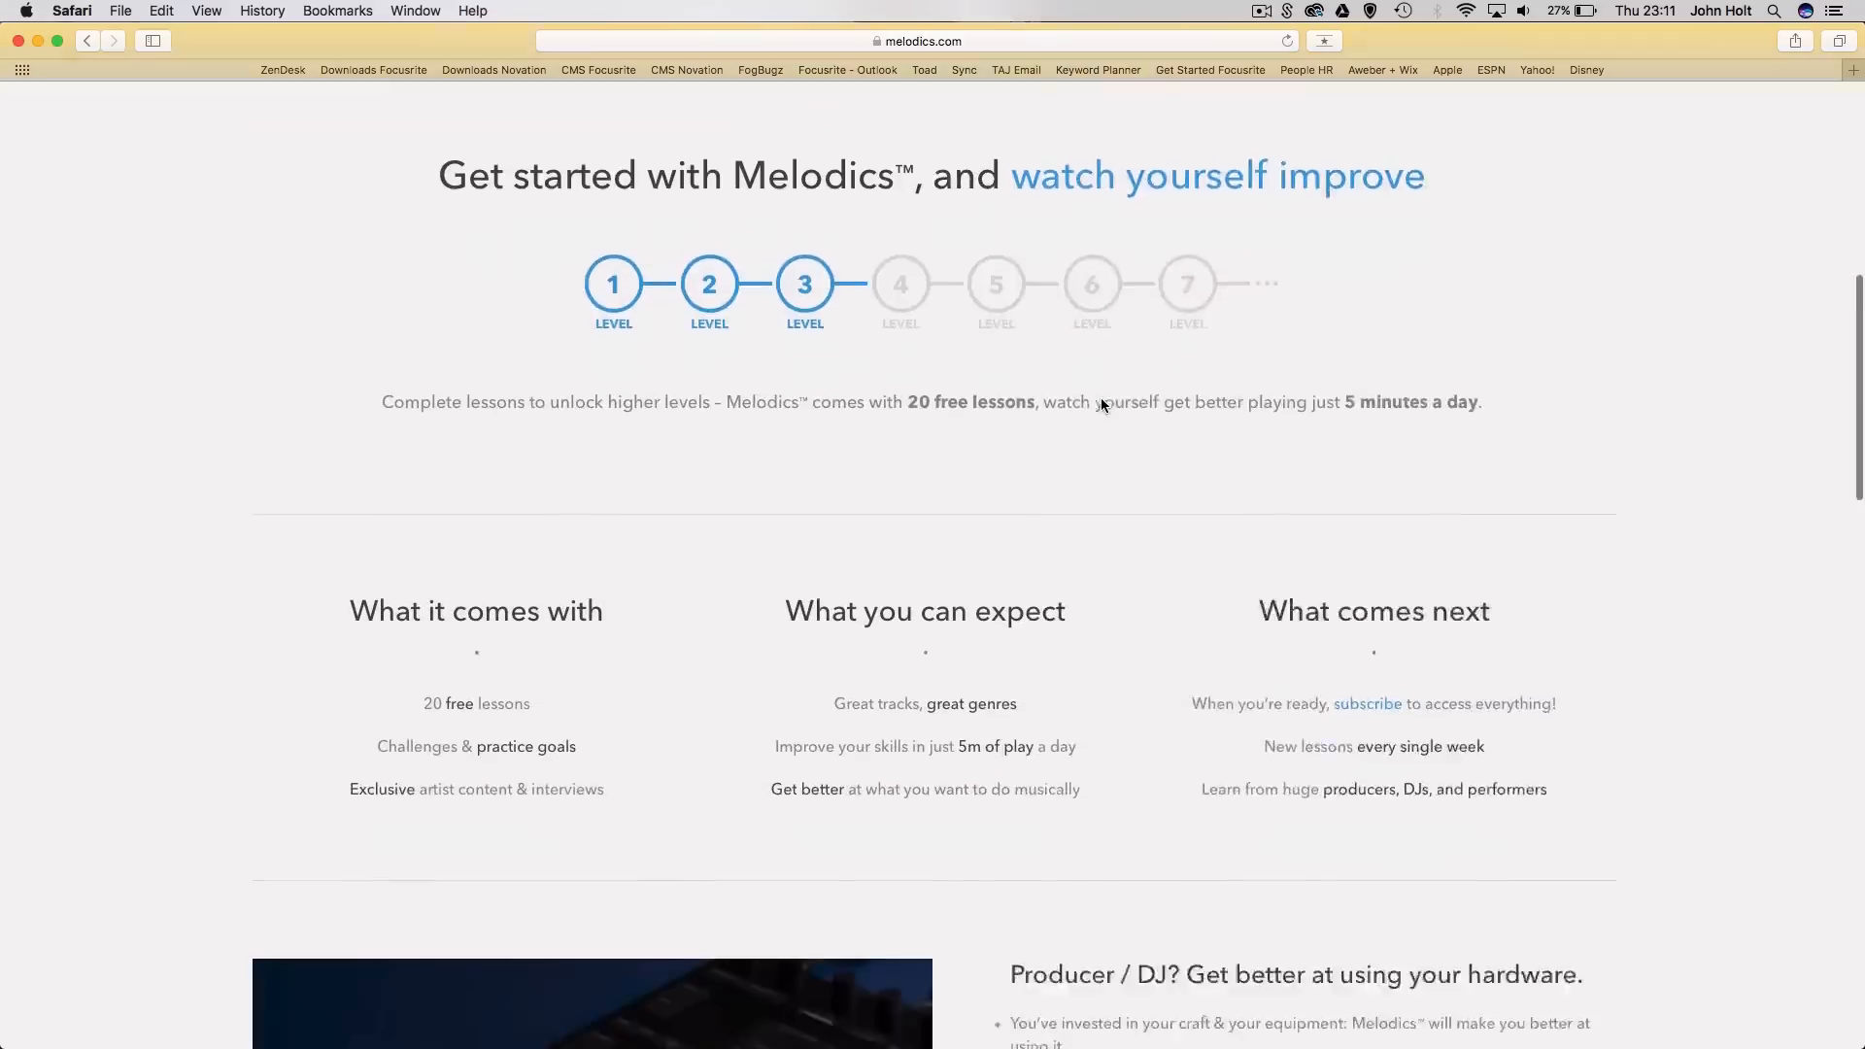
pyautogui.scroll(-3)
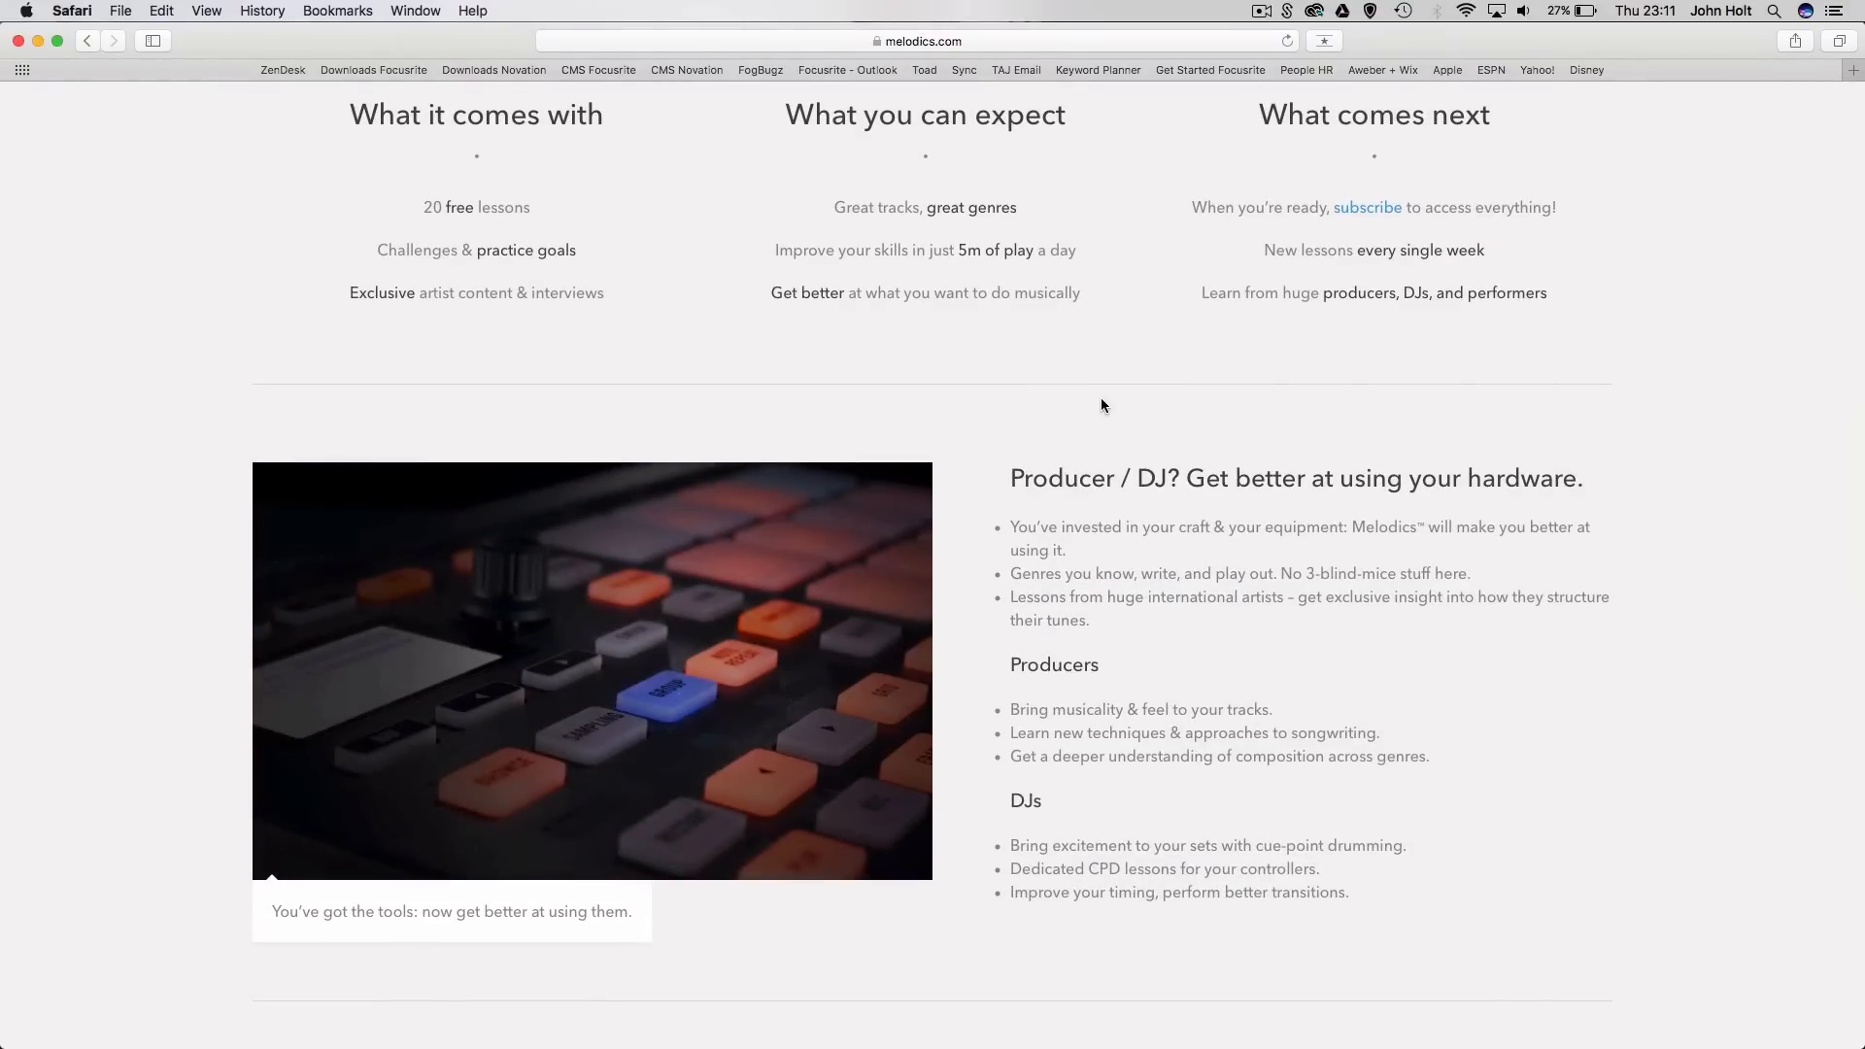
pyautogui.scroll(-3)
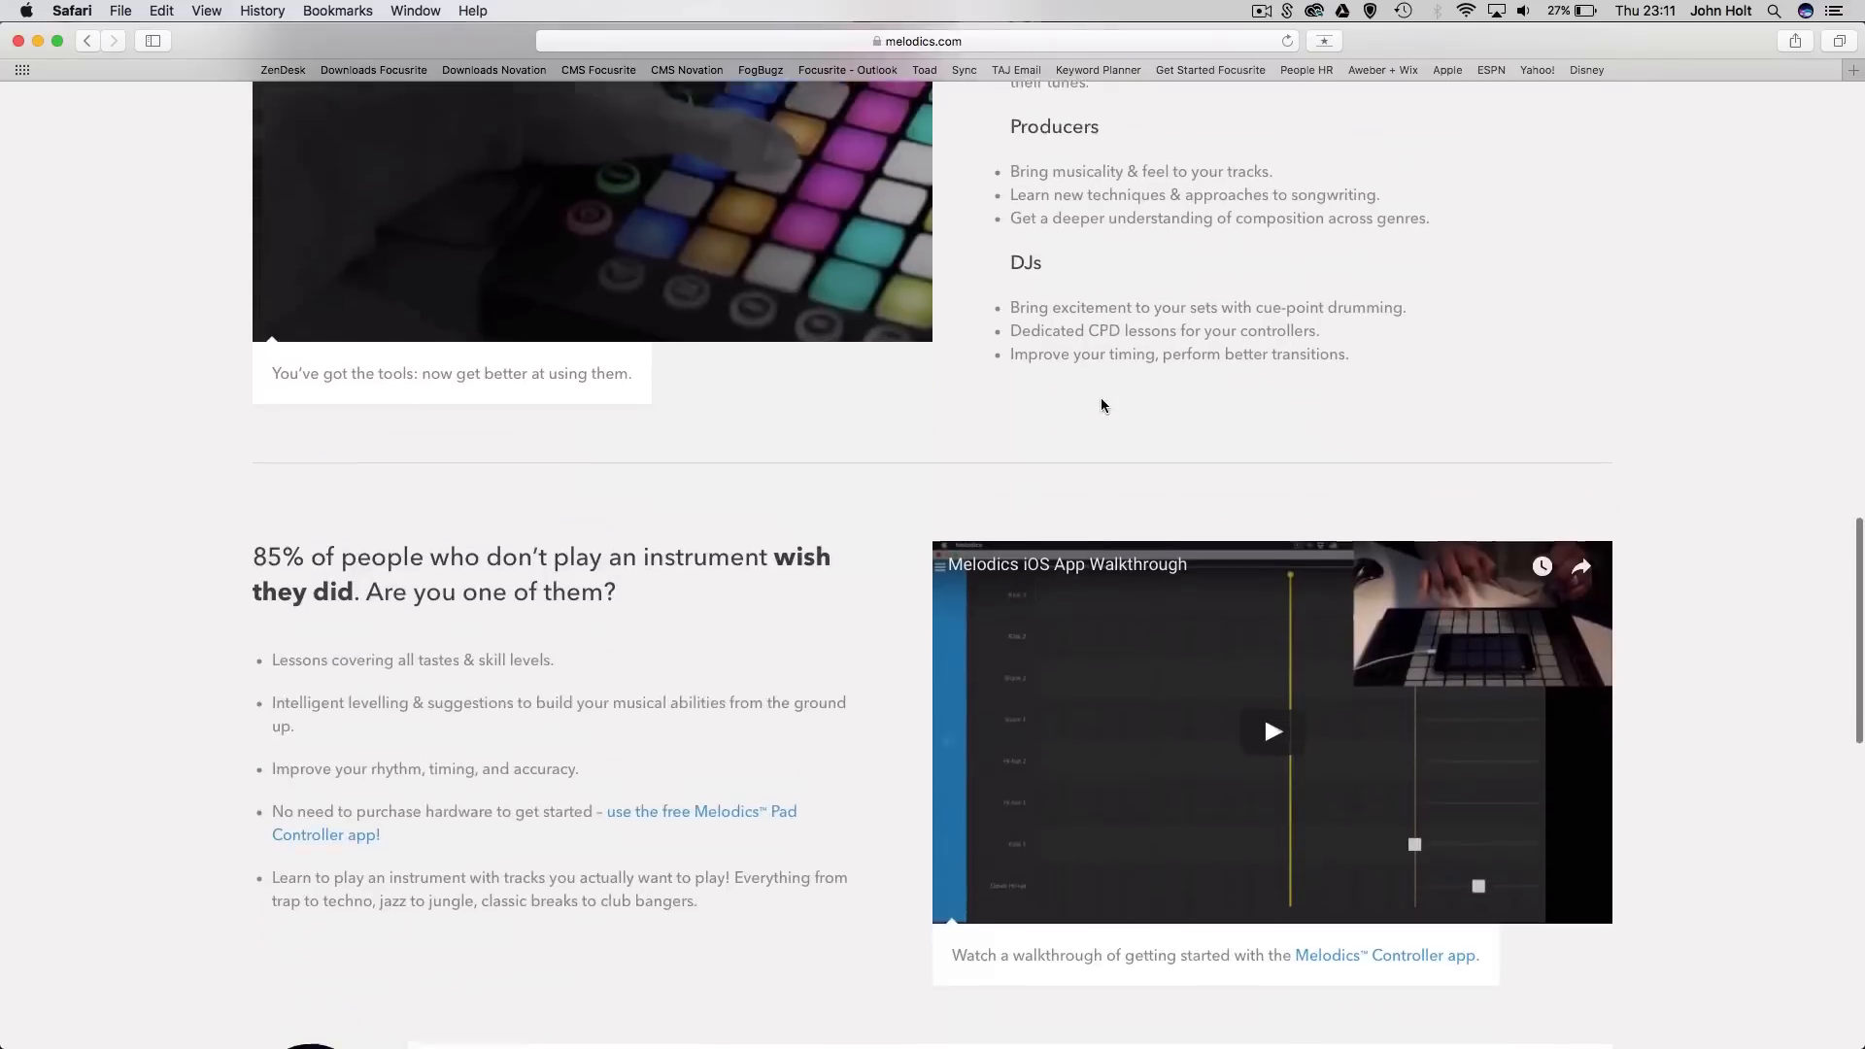
pyautogui.scroll(-3)
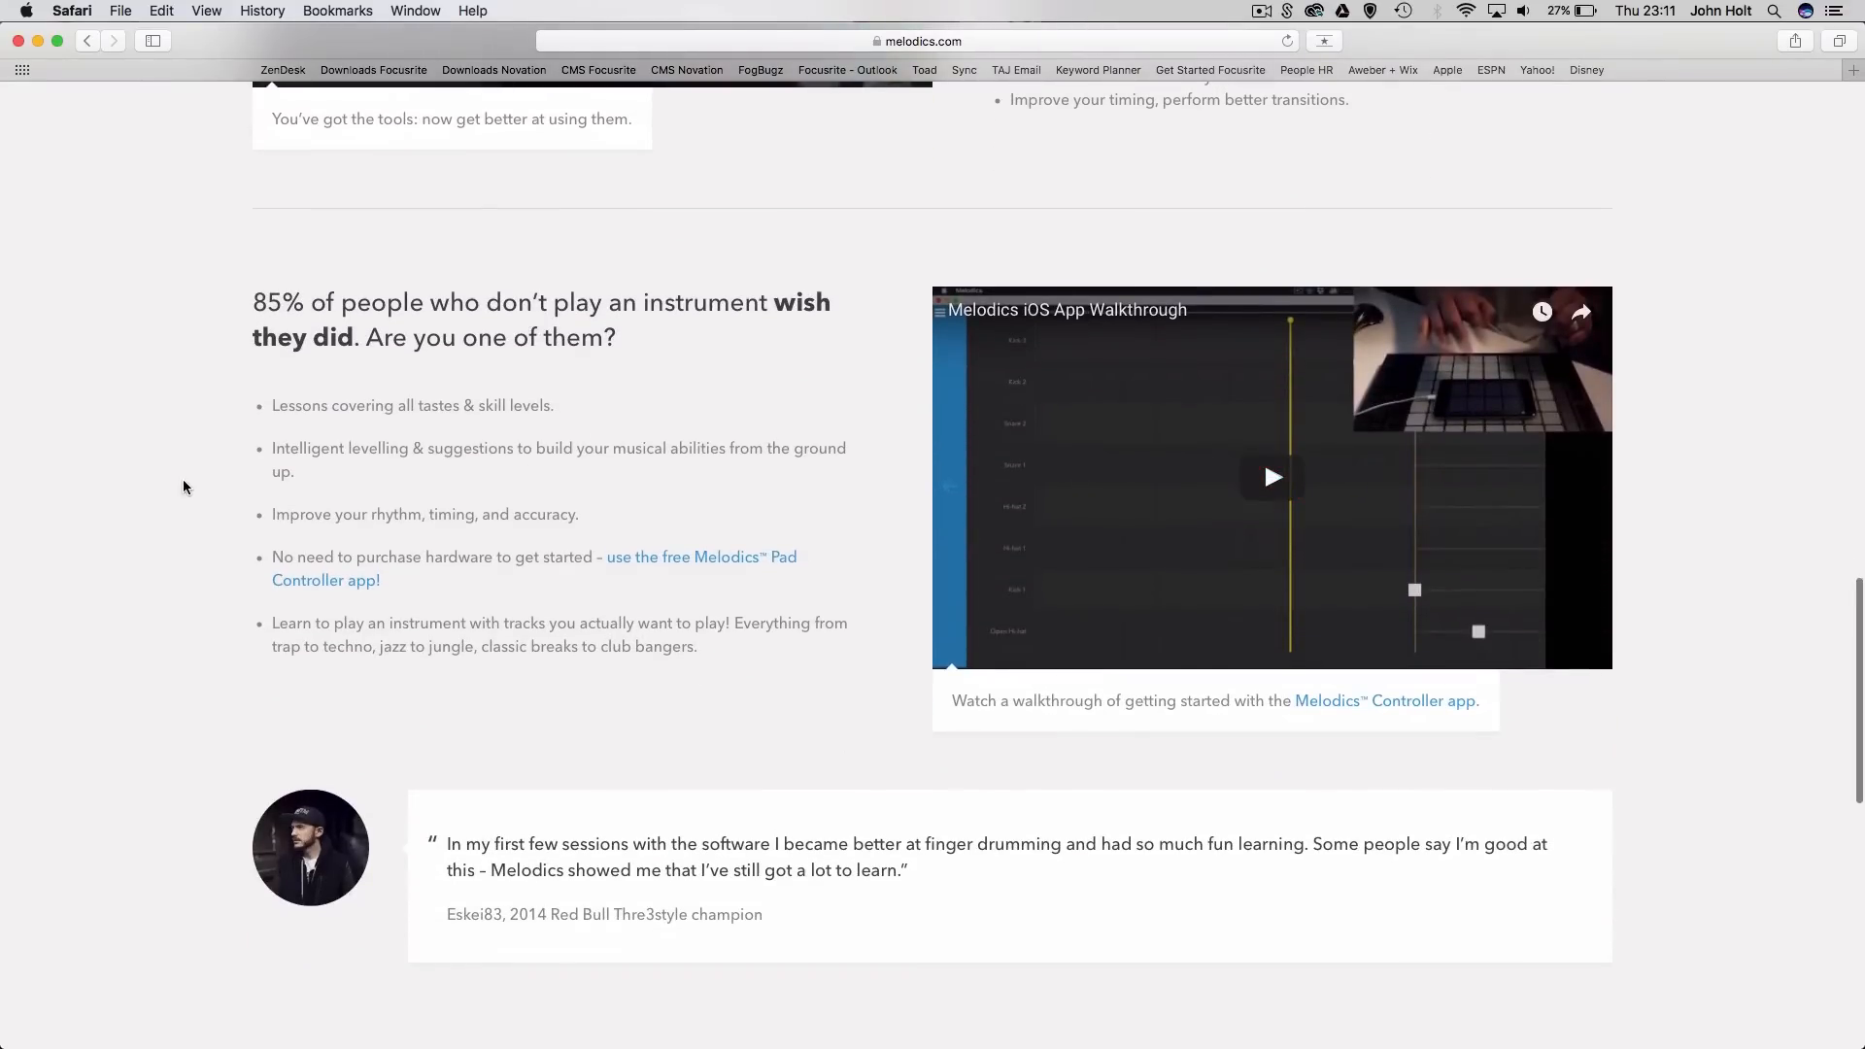
pyautogui.scroll(-3)
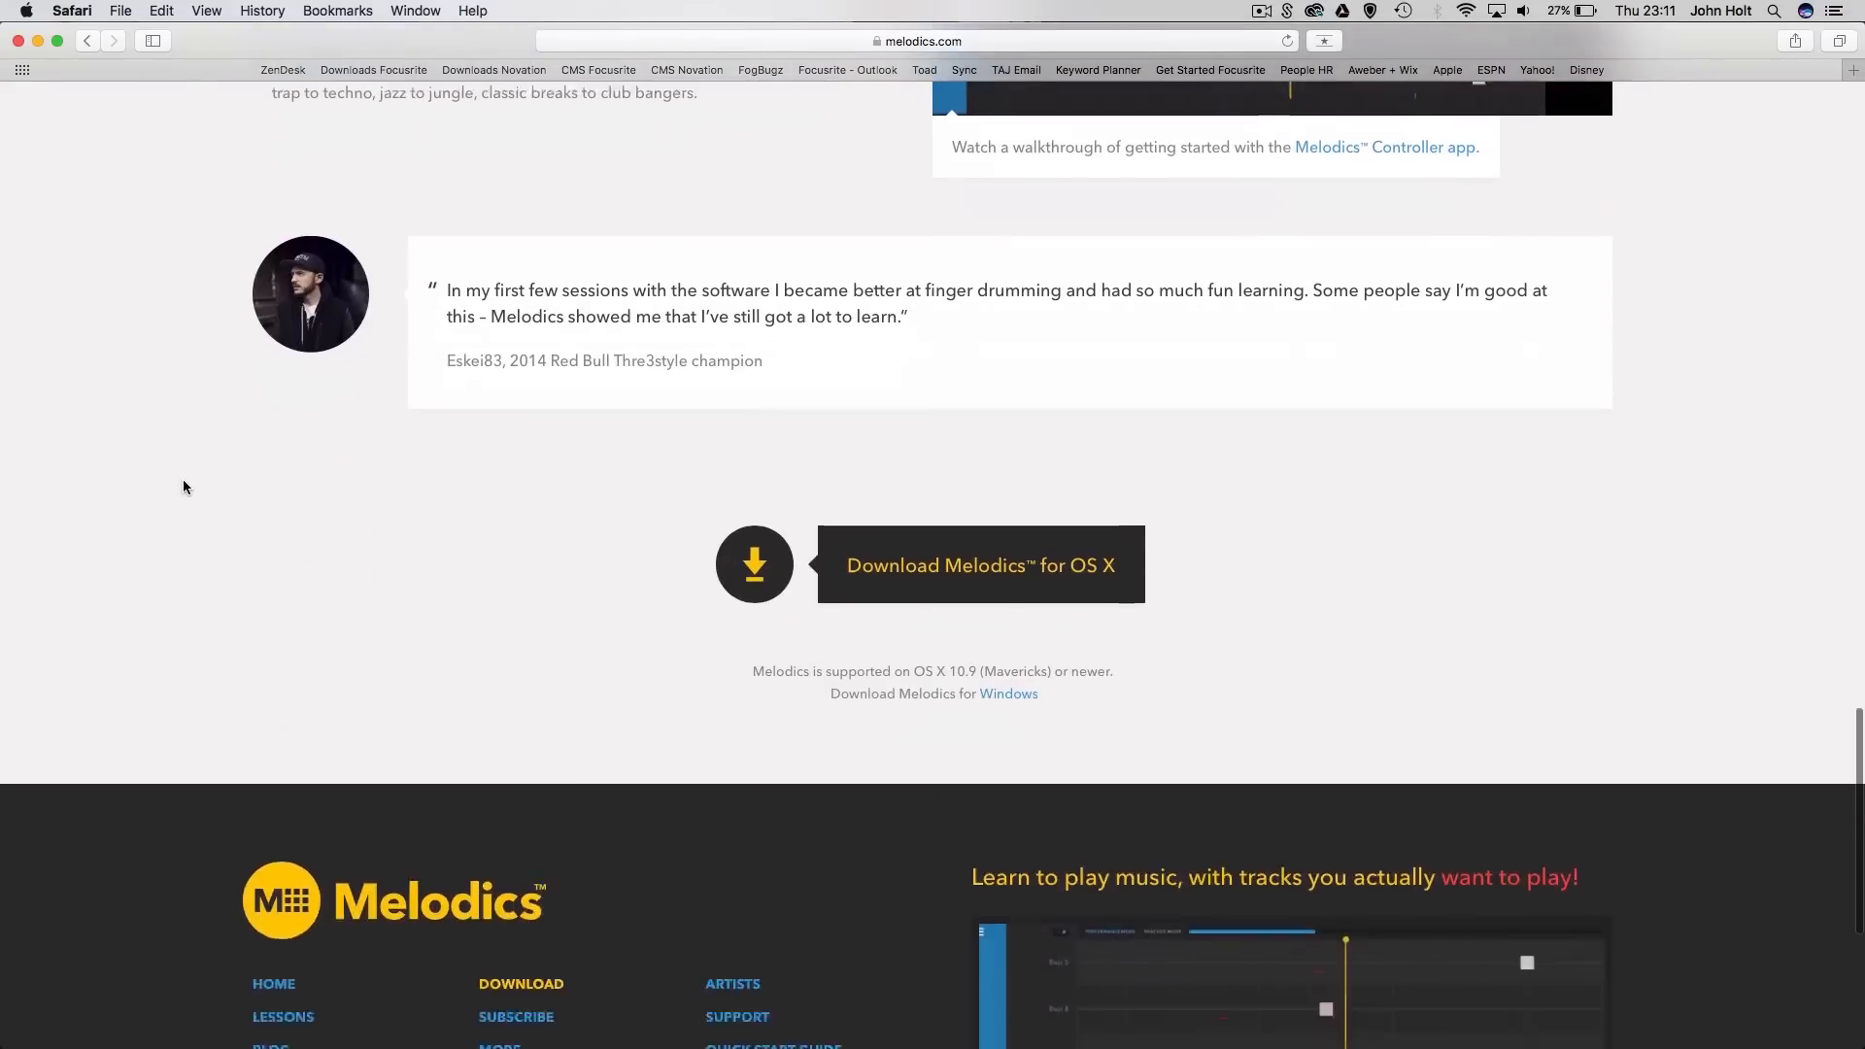
pyautogui.scroll(-3)
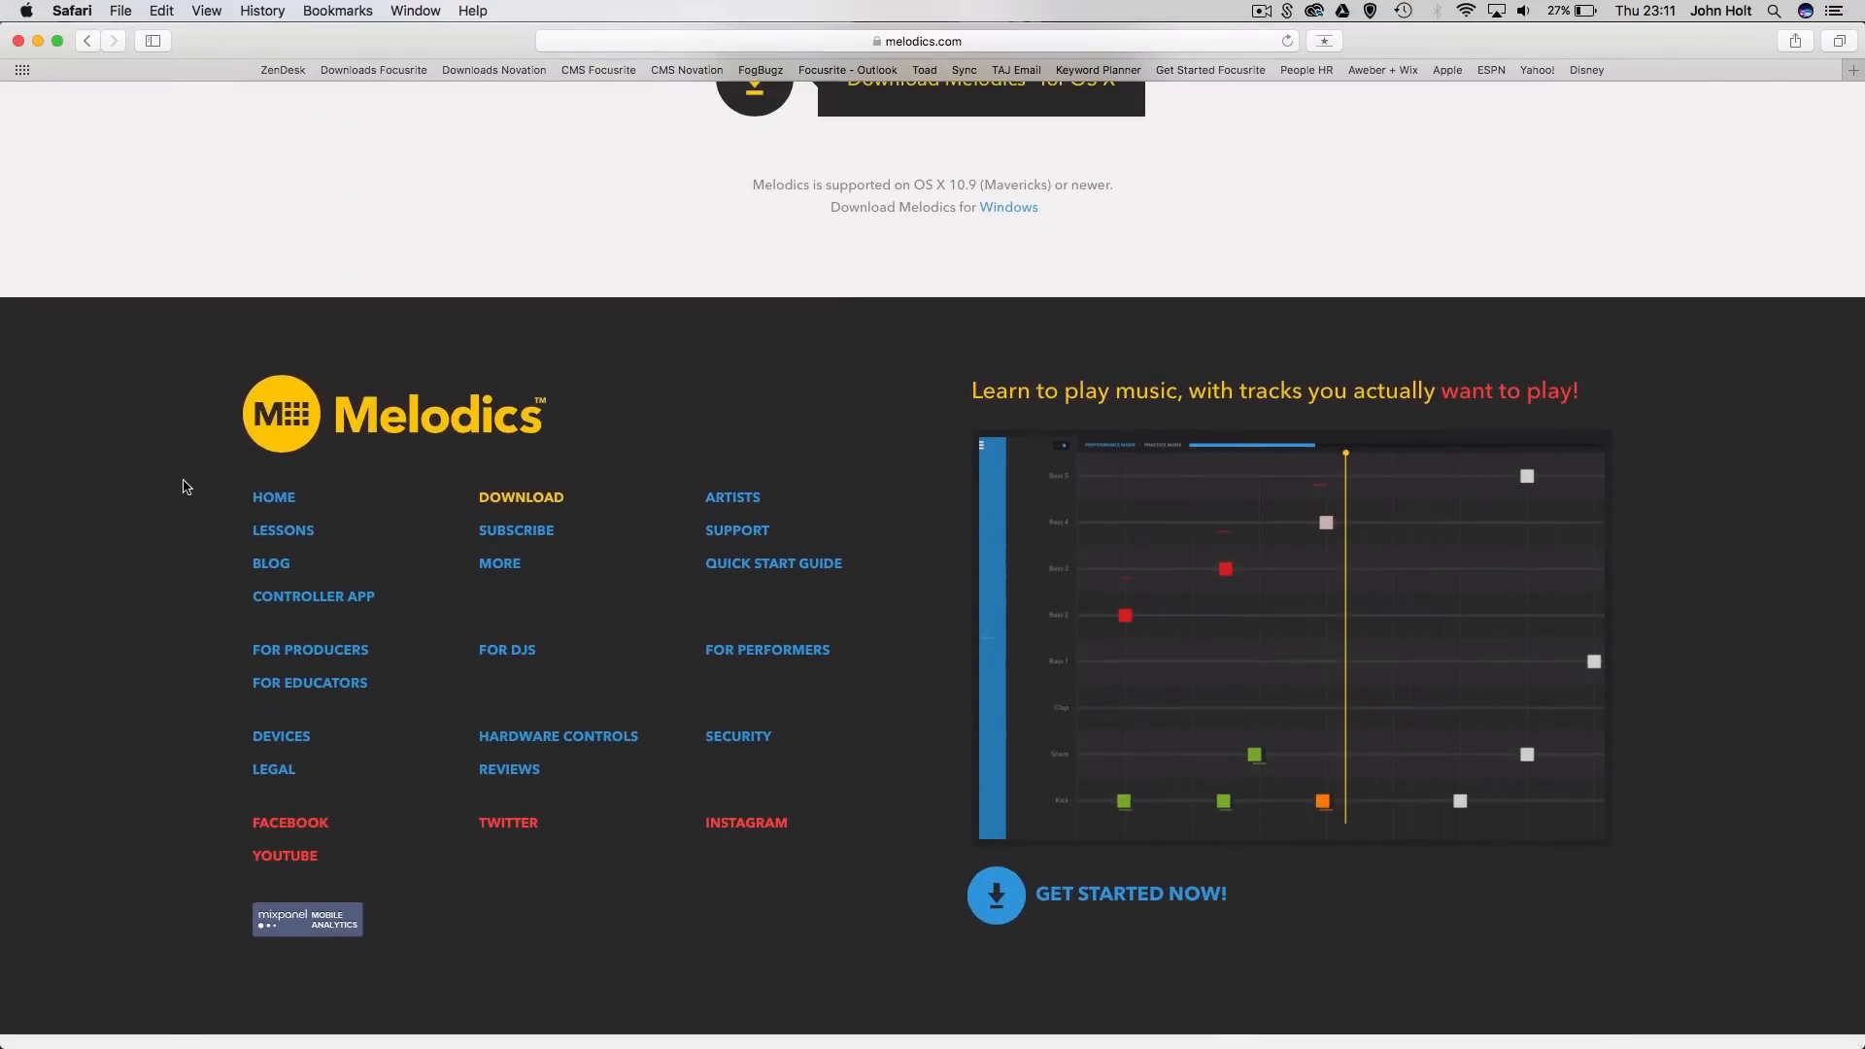